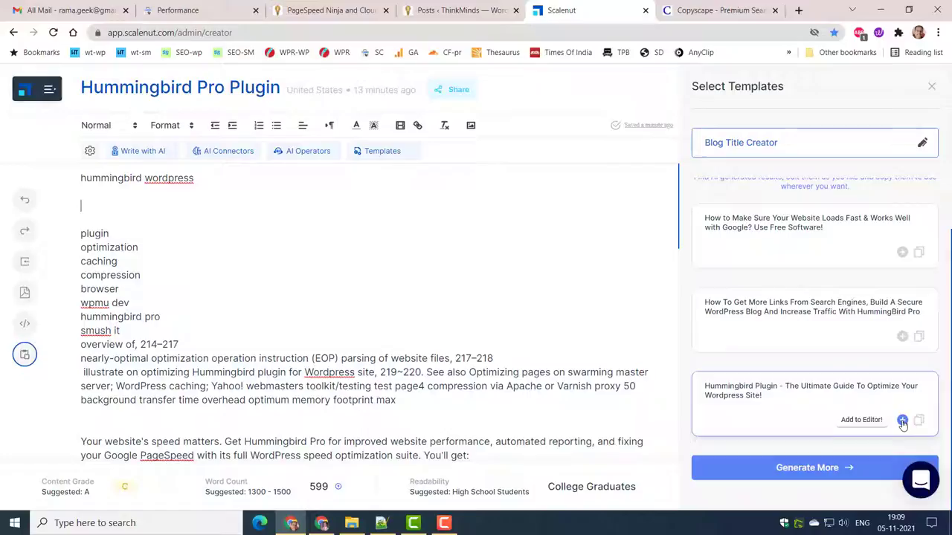
# Step: Insert the third generated title 'Hummingbird Plugin - The Ultimate Guide To Optimize Your Wordpress Site!' as the heading
pyautogui.click(901, 423)
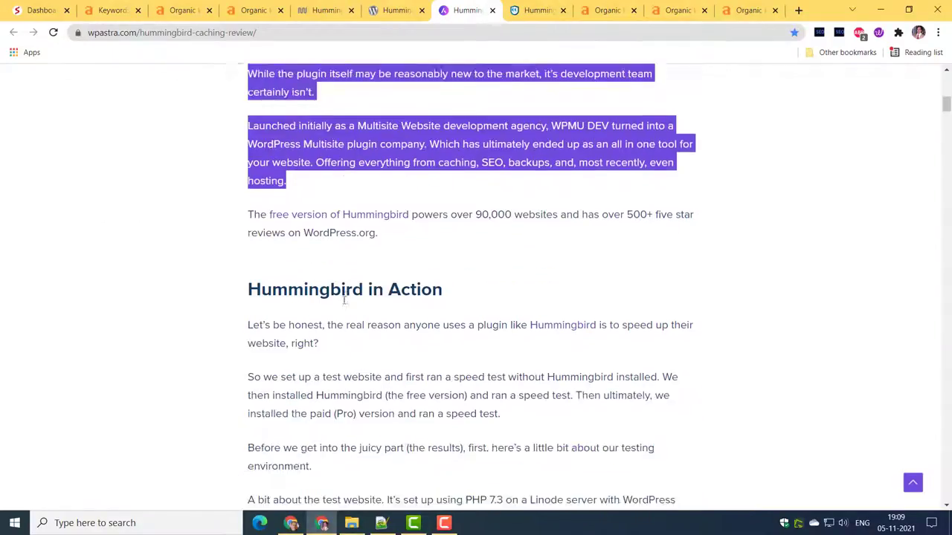
pyautogui.scroll(-3)
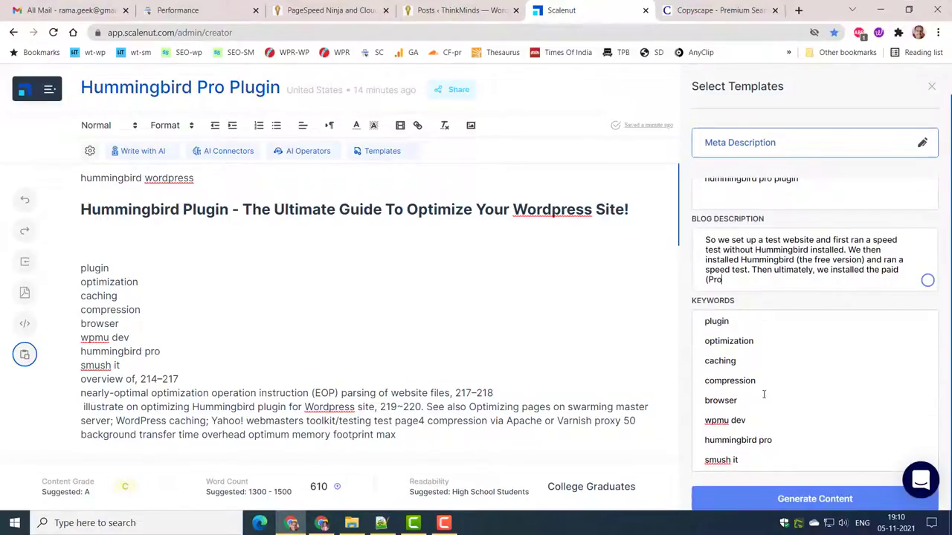
# Step: Generate meta descriptions, fetch more options, and regenerate with the revised description and keywords
pyautogui.click(814, 498)
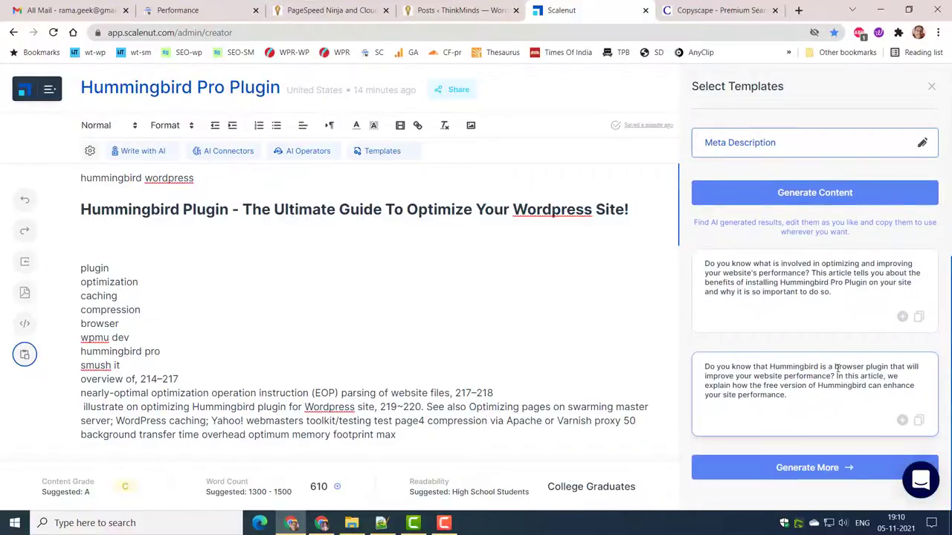
pyautogui.click(815, 467)
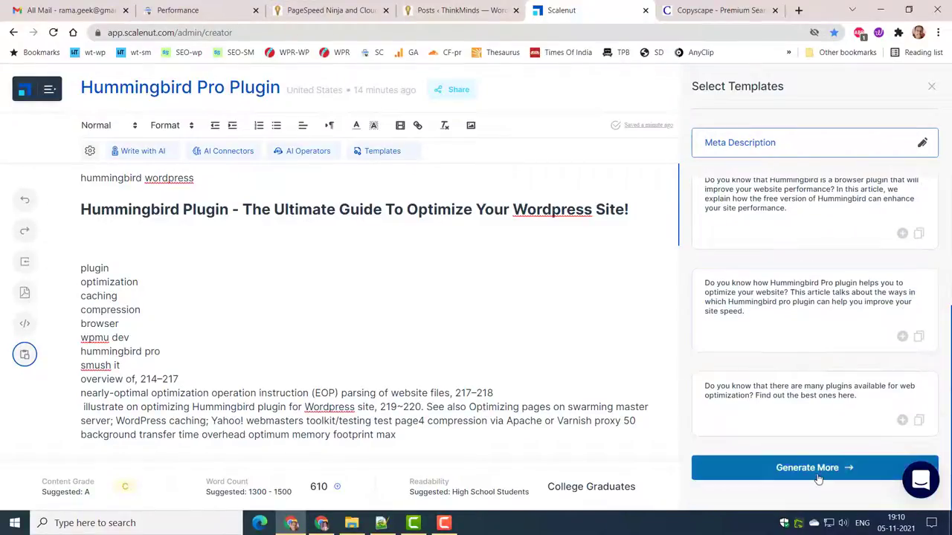
pyautogui.click(815, 467)
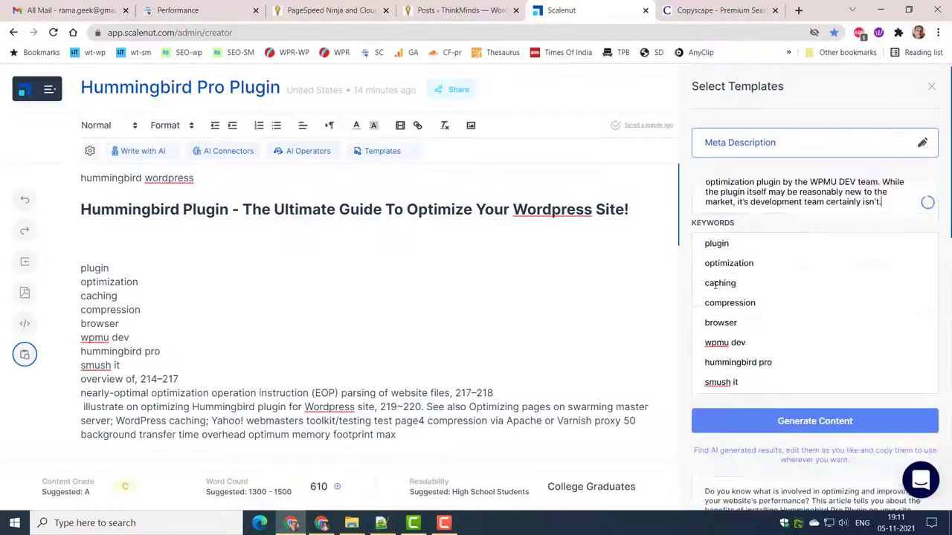
pyautogui.click(815, 421)
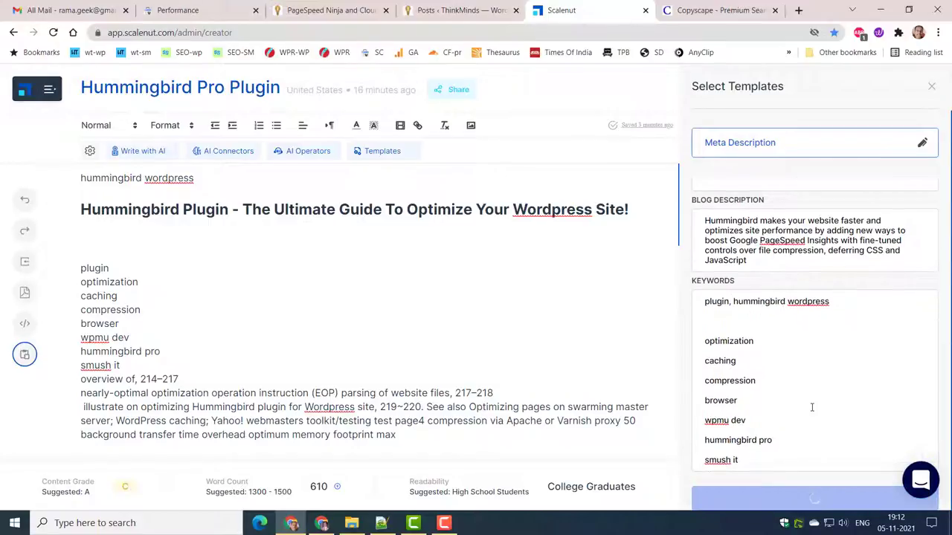
# Step: Switch to the Introduction Paragraph template for topic 'hummingbird pro plugin'
pyautogui.click(815, 202)
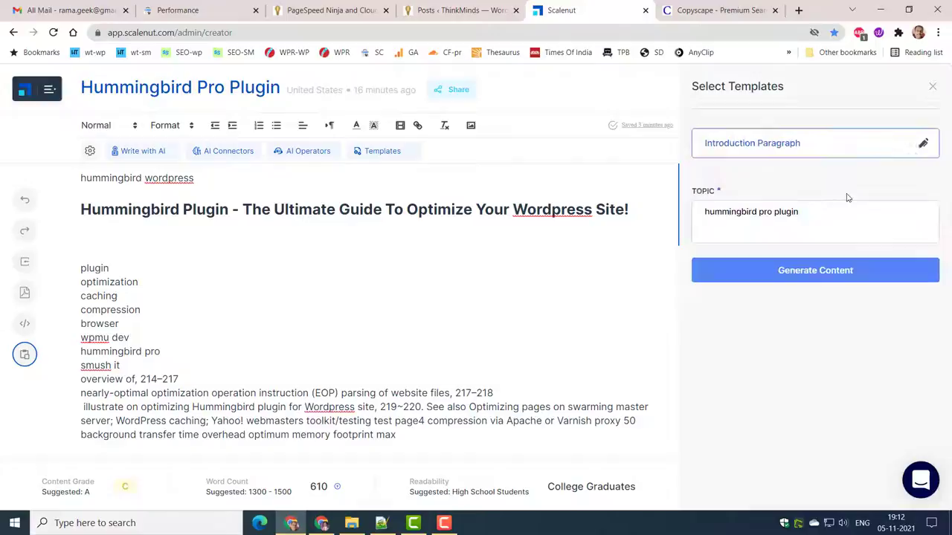
# Step: Generate introduction paragraphs and insert the second one under the article title
pyautogui.click(815, 270)
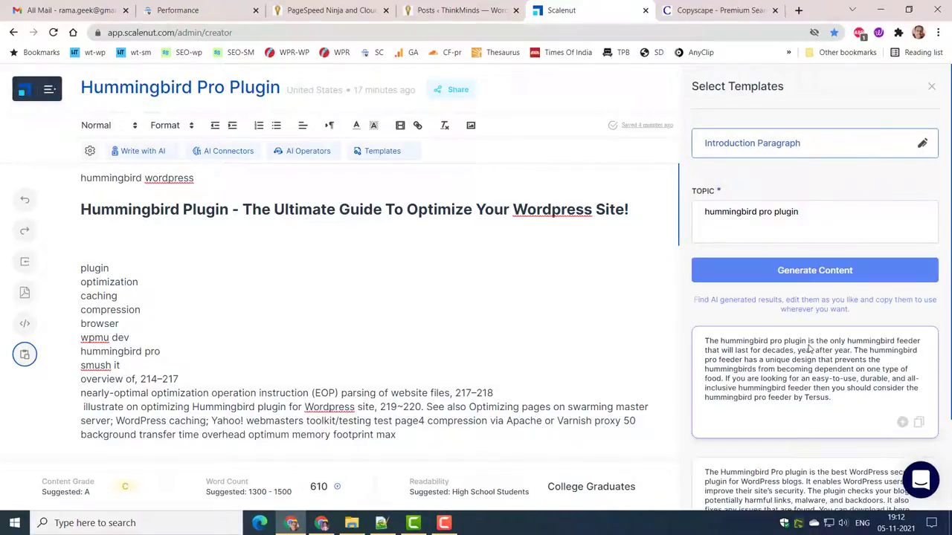
pyautogui.click(815, 271)
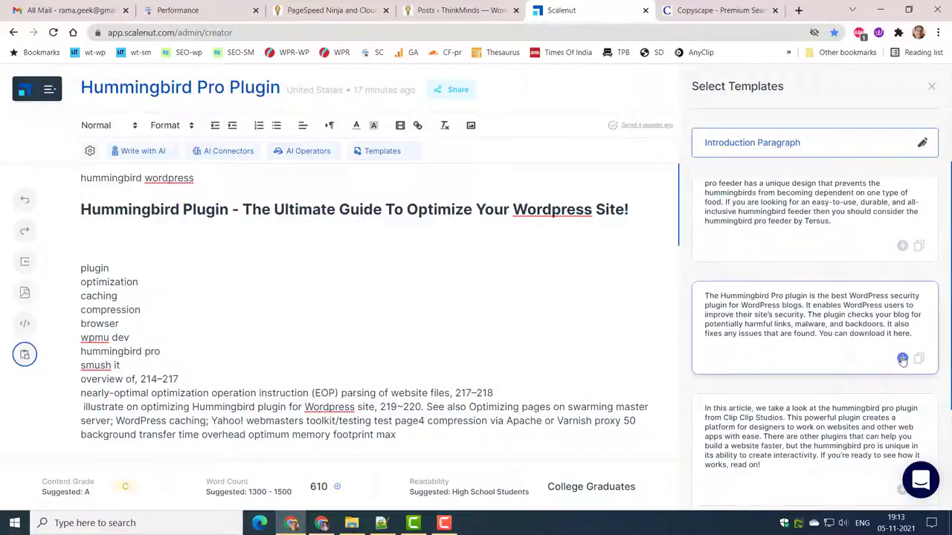
pyautogui.click(899, 358)
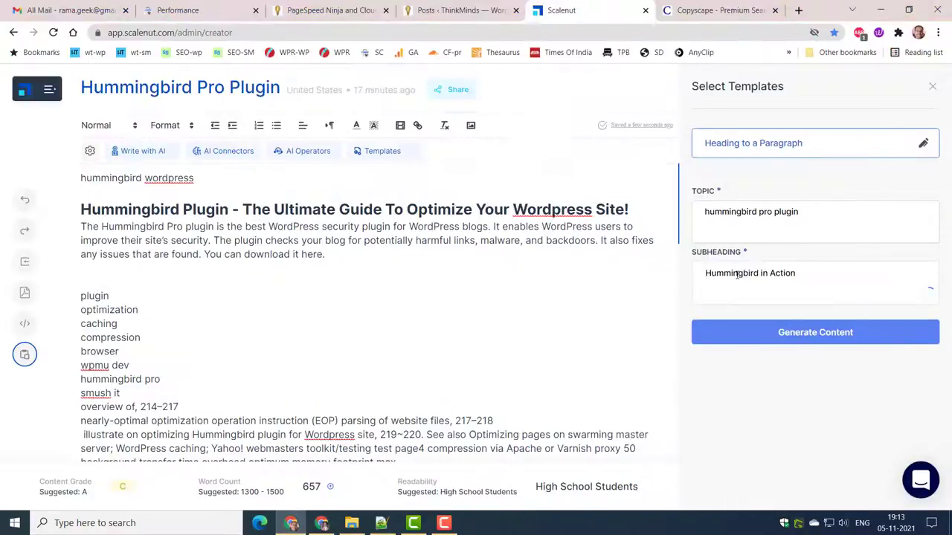
# Step: Generate and regenerate paragraphs for the 'Hummingbird in Action' subheading
pyautogui.click(814, 332)
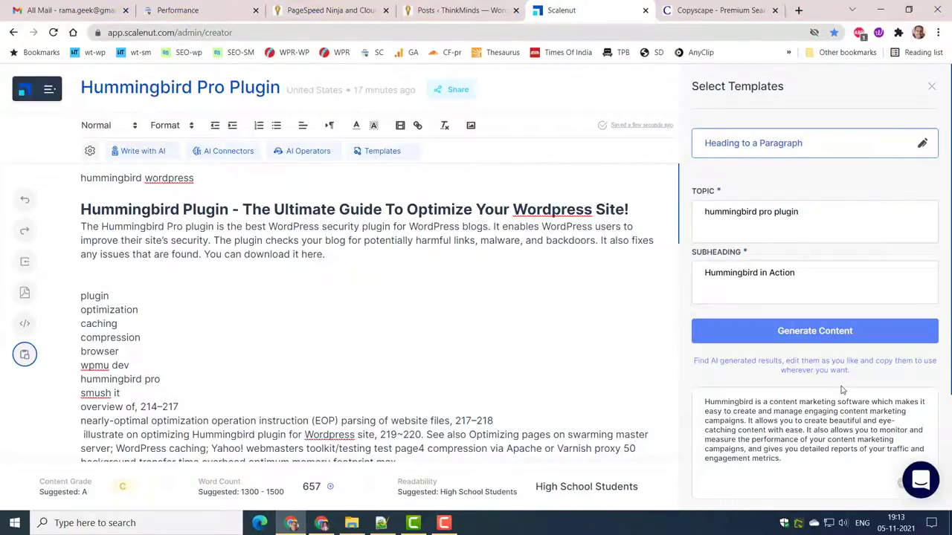
pyautogui.click(815, 330)
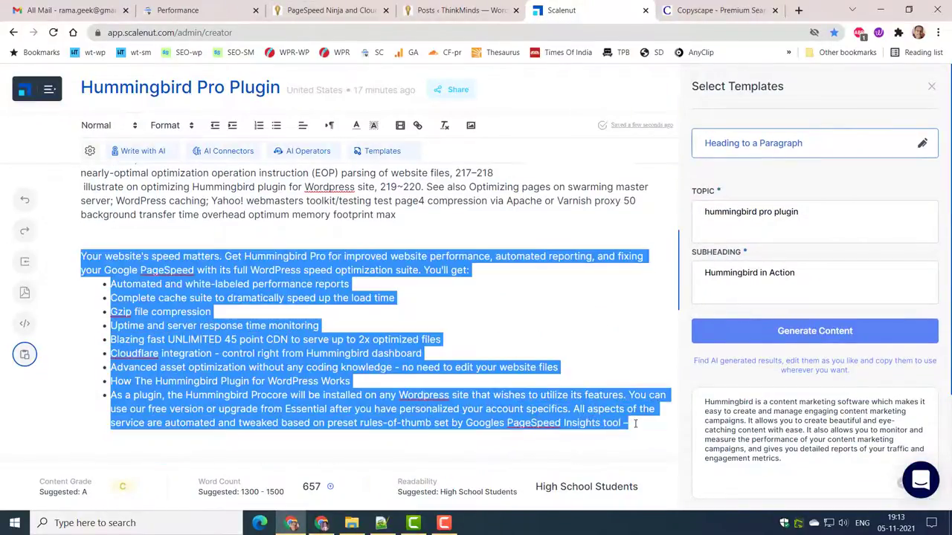
pyautogui.click(814, 330)
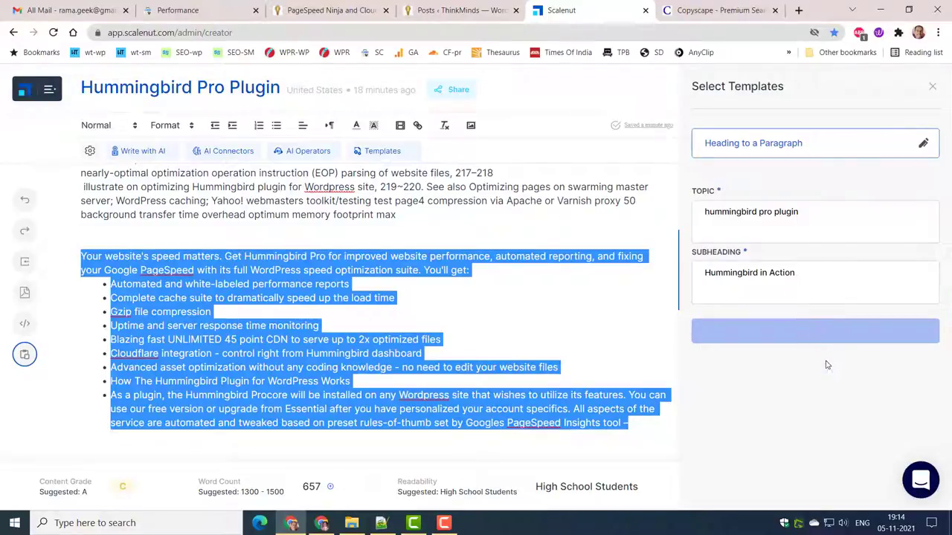
pyautogui.click(815, 330)
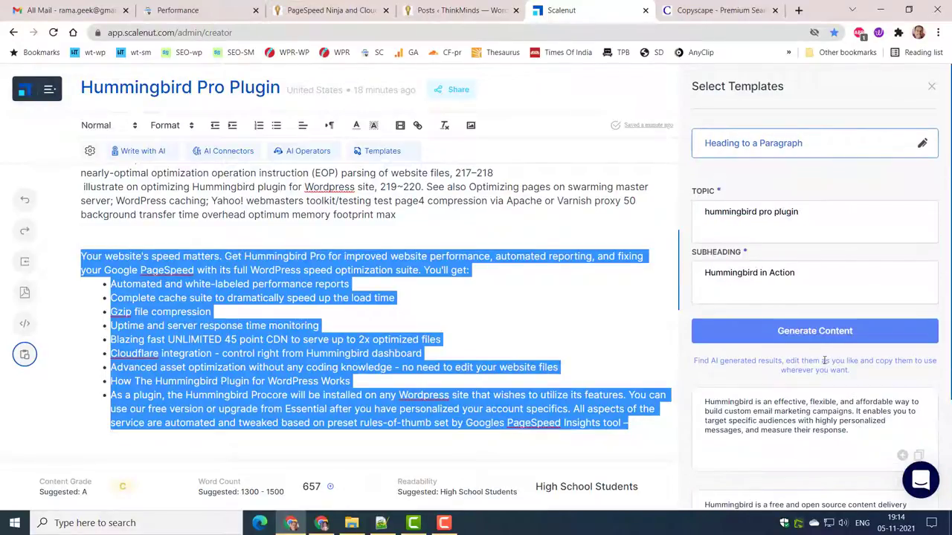
pyautogui.click(814, 142)
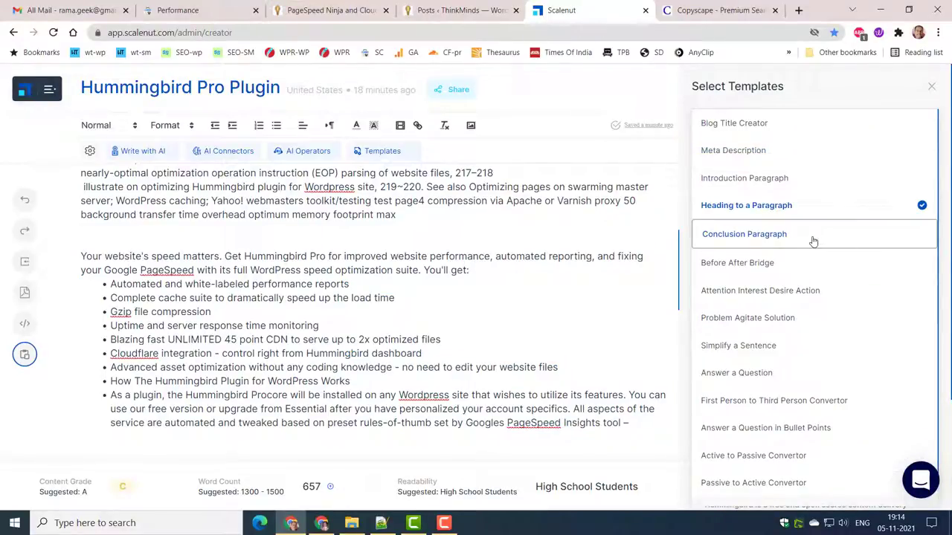
# Step: Browse Before After Bridge, Problem Agitate Solution and converter templates, then expand the Cloudflare list item with AI
pyautogui.click(744, 235)
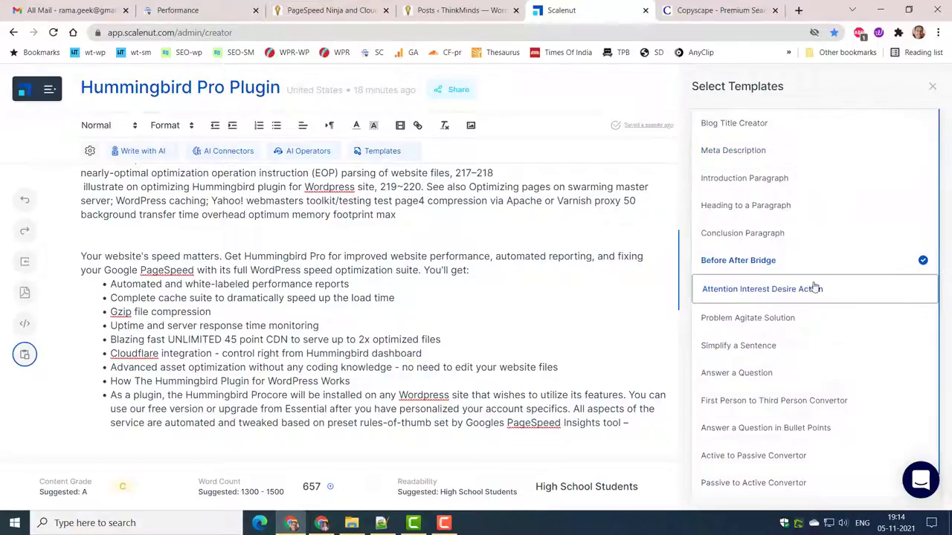
pyautogui.click(746, 318)
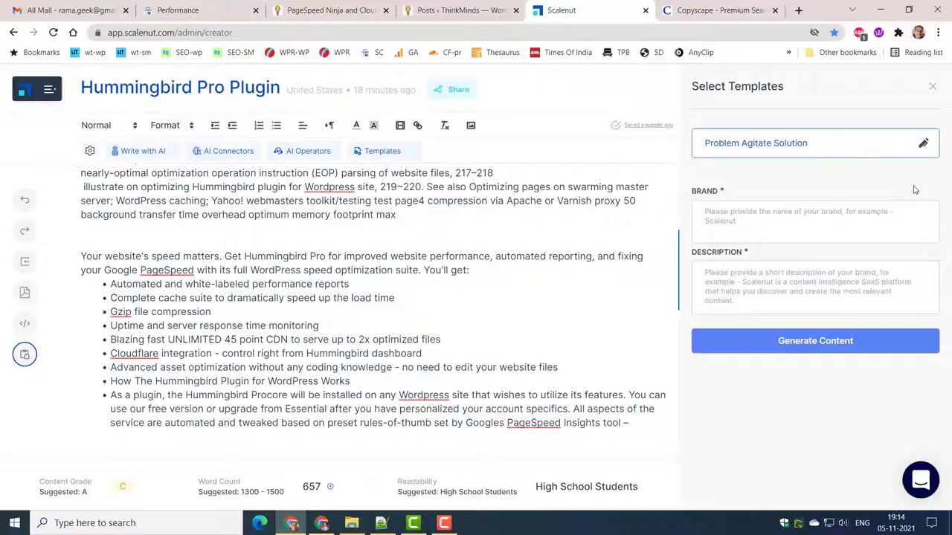
pyautogui.click(922, 143)
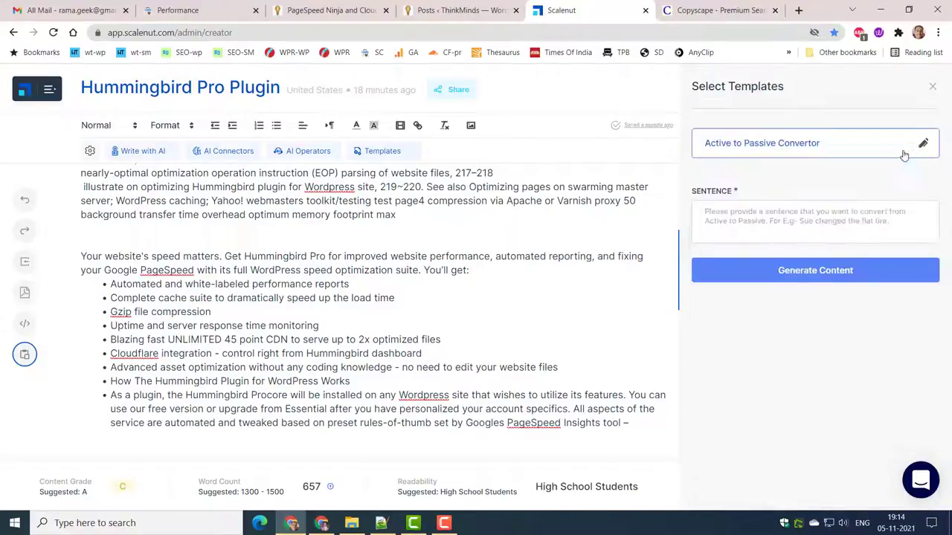
pyautogui.click(229, 152)
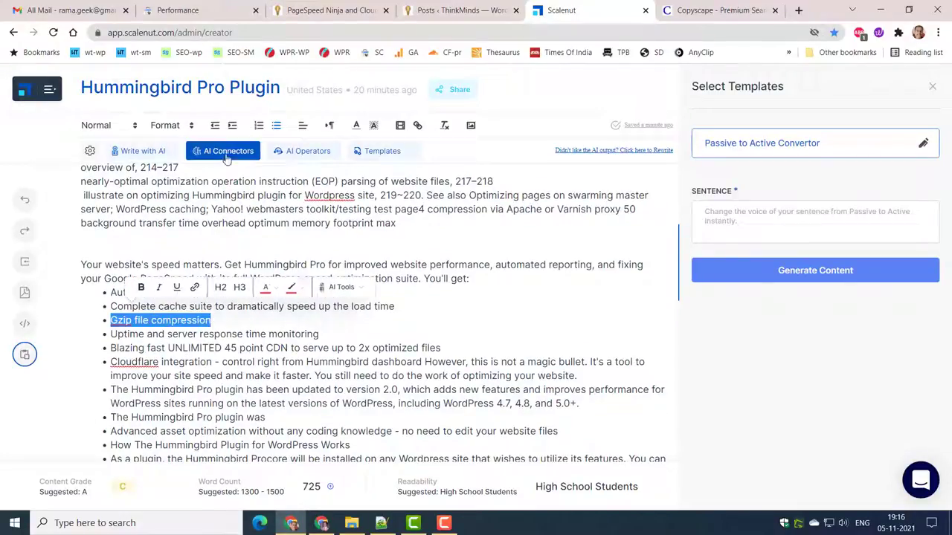
# Step: Expand the Gzip file compression feature with AI text and select the fifth generated FAQ question
pyautogui.click(229, 152)
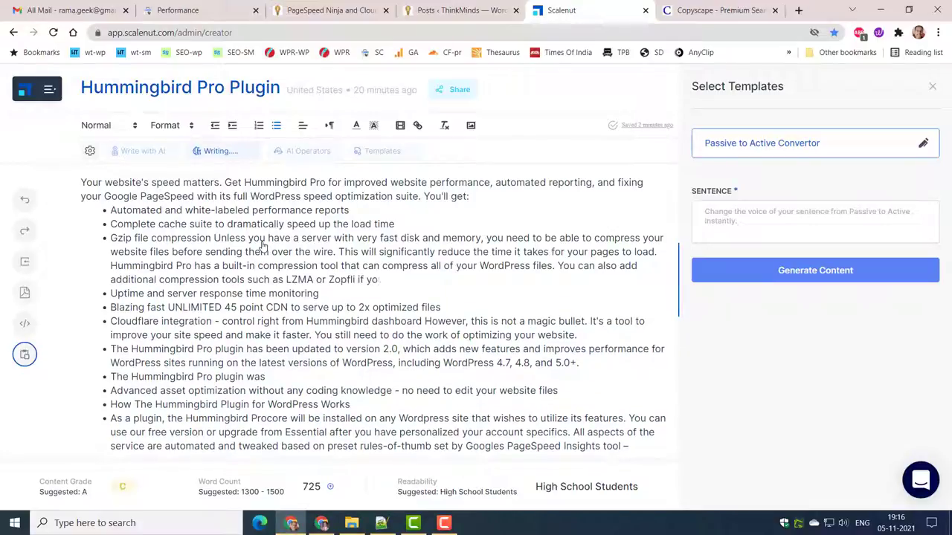
pyautogui.click(303, 152)
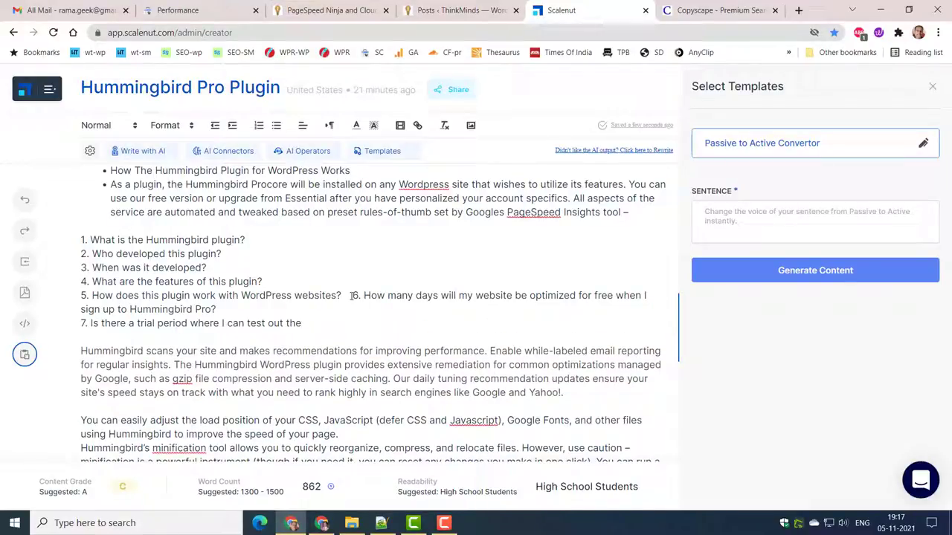
pyautogui.moveTo(81, 295); pyautogui.dragTo(342, 294)
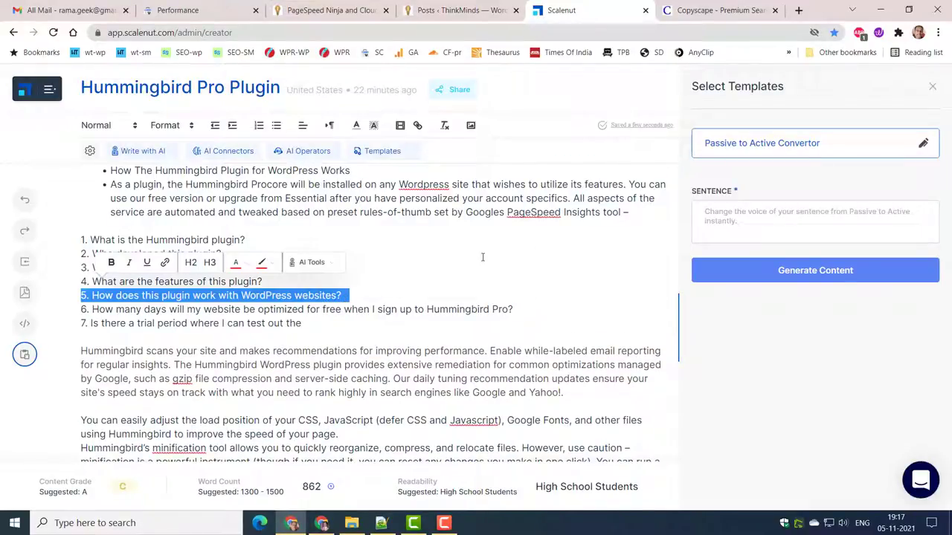